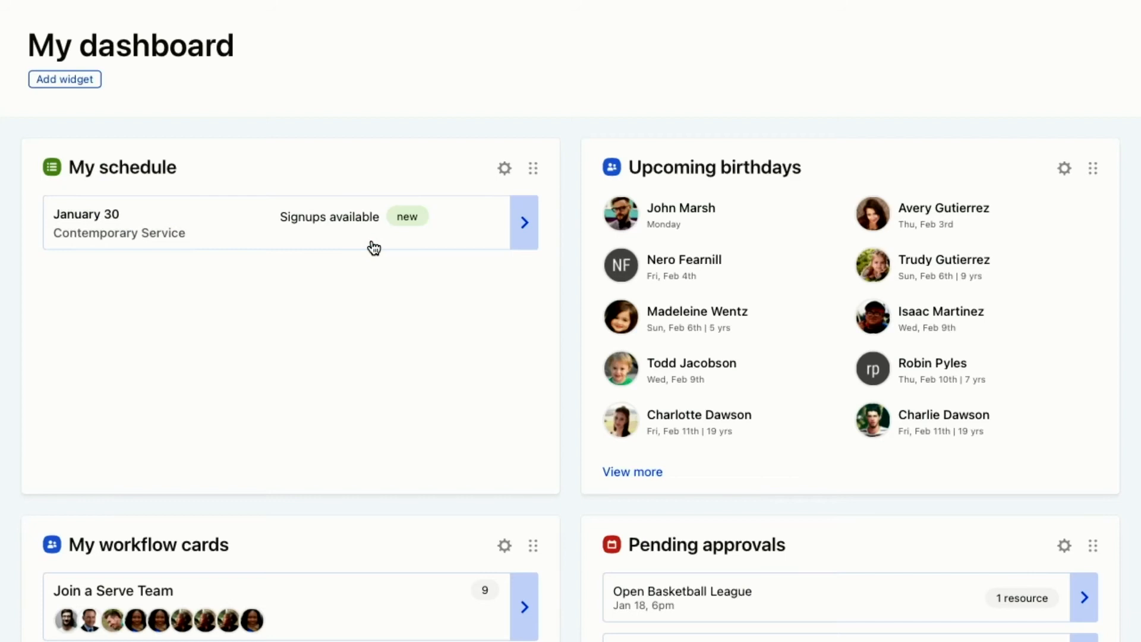
{"action": "mouse_move", "coordinate": [737, 270]}
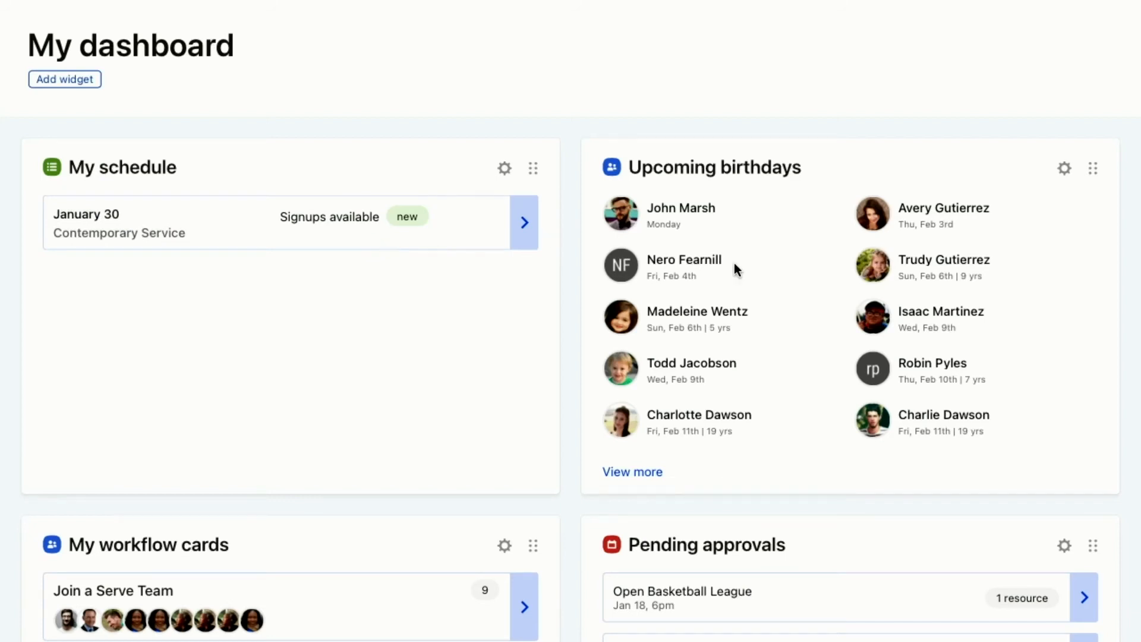
{"action": "mouse_move", "coordinate": [768, 286]}
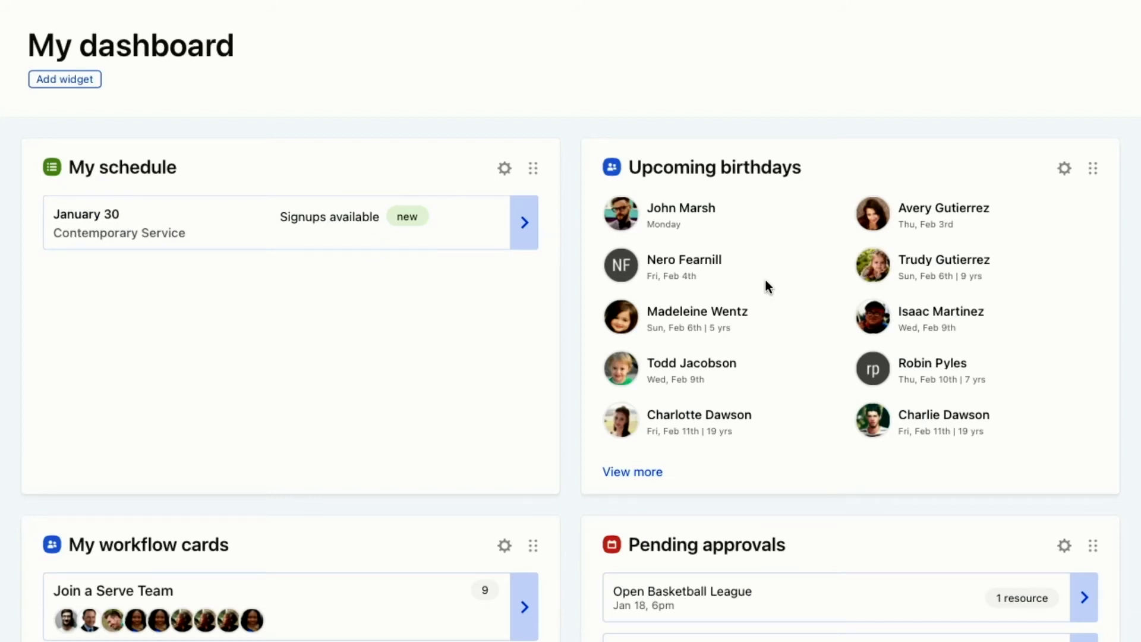
{"action": "scroll", "scroll_direction": "down", "scroll_amount": 3}
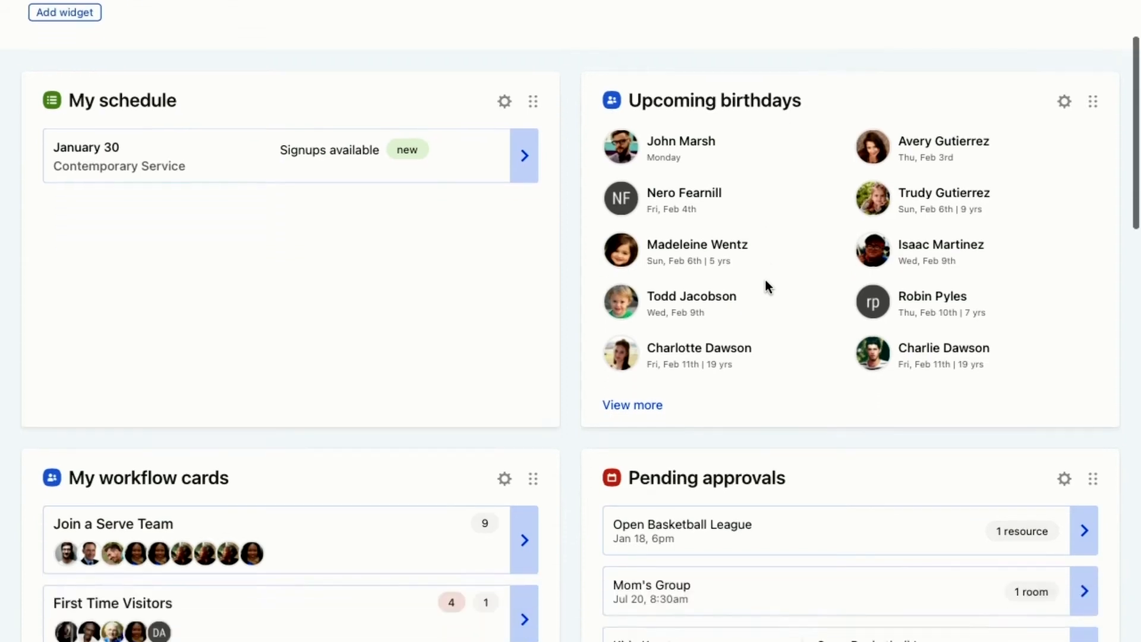
{"action": "scroll", "scroll_direction": "down", "scroll_amount": 3}
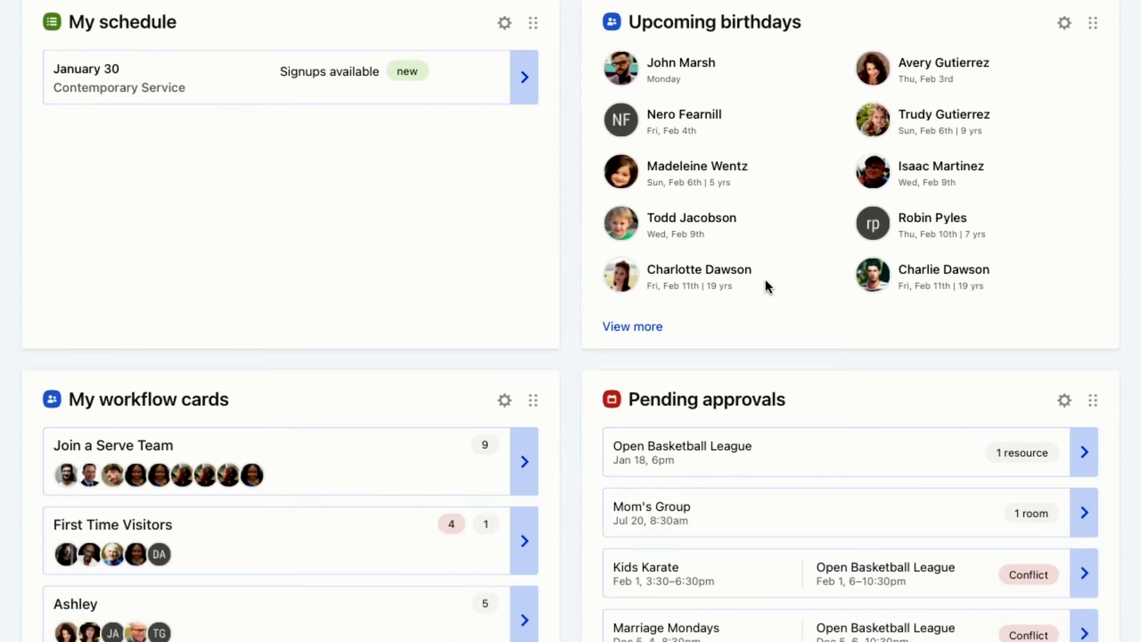
{"action": "scroll", "scroll_direction": "down", "scroll_amount": 3}
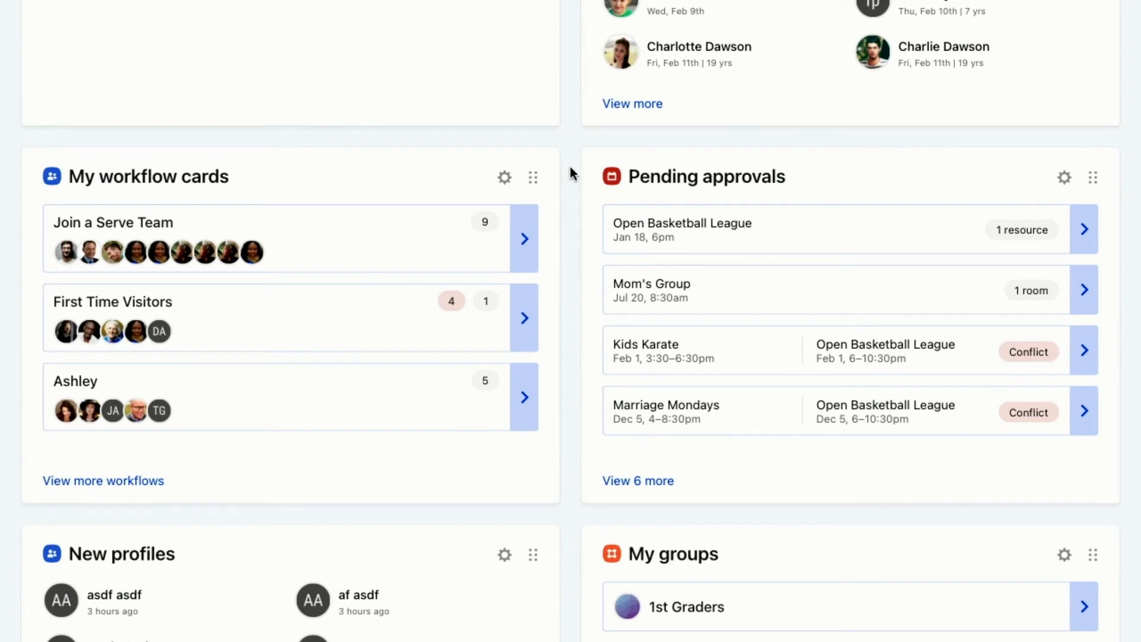
{"action": "scroll", "scroll_direction": "up", "scroll_amount": 3}
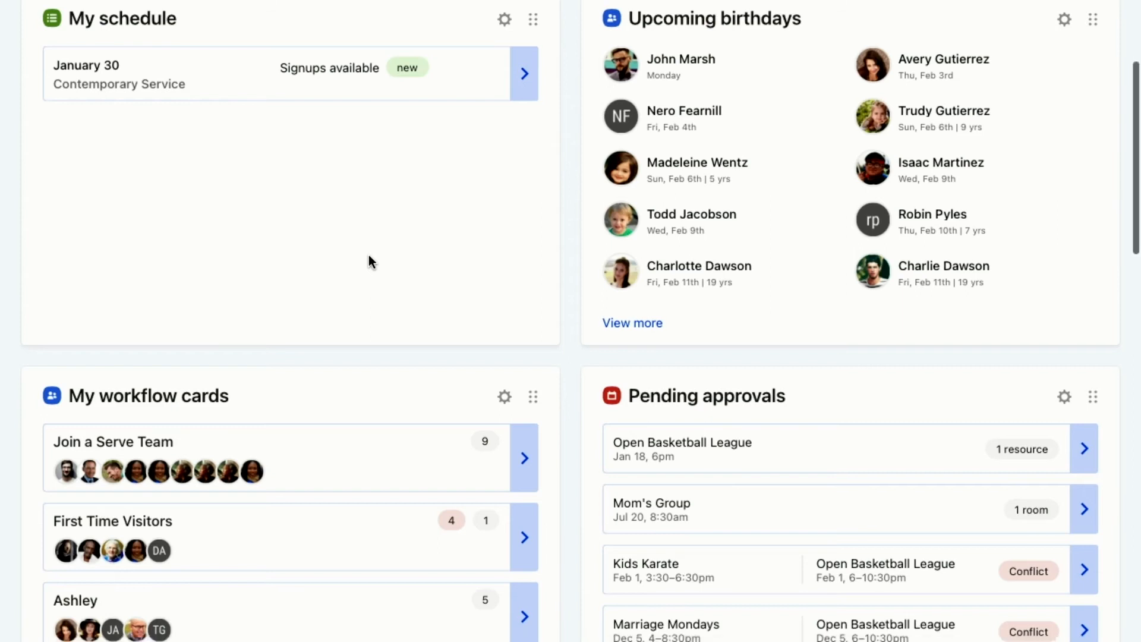
{"action": "scroll", "scroll_direction": "down", "scroll_amount": 3}
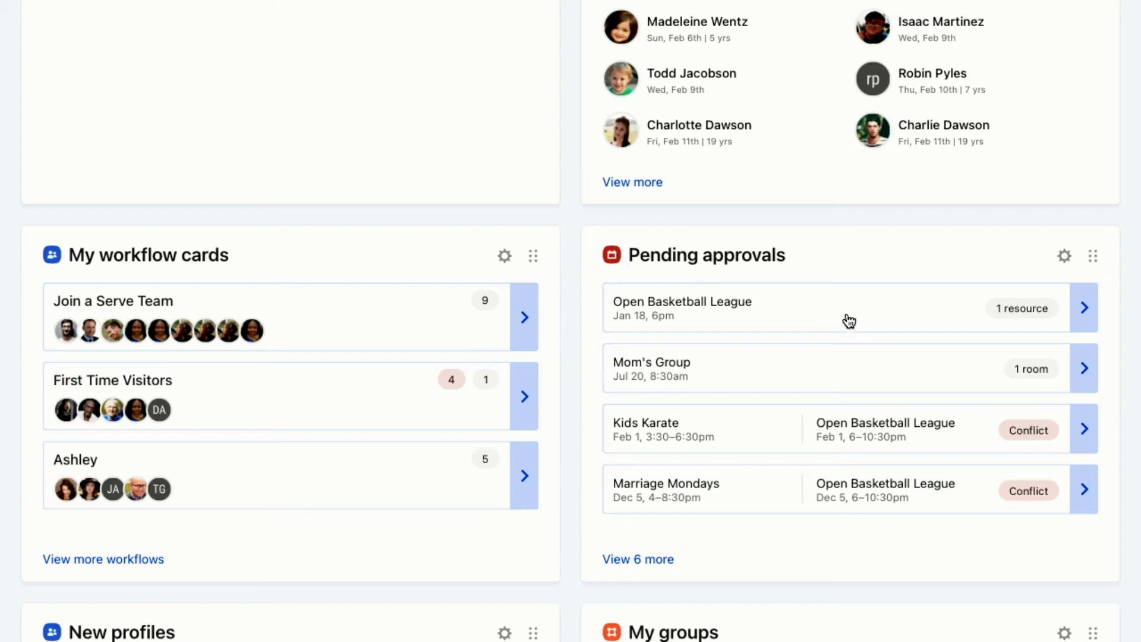
{"action": "mouse_move", "coordinate": [863, 493]}
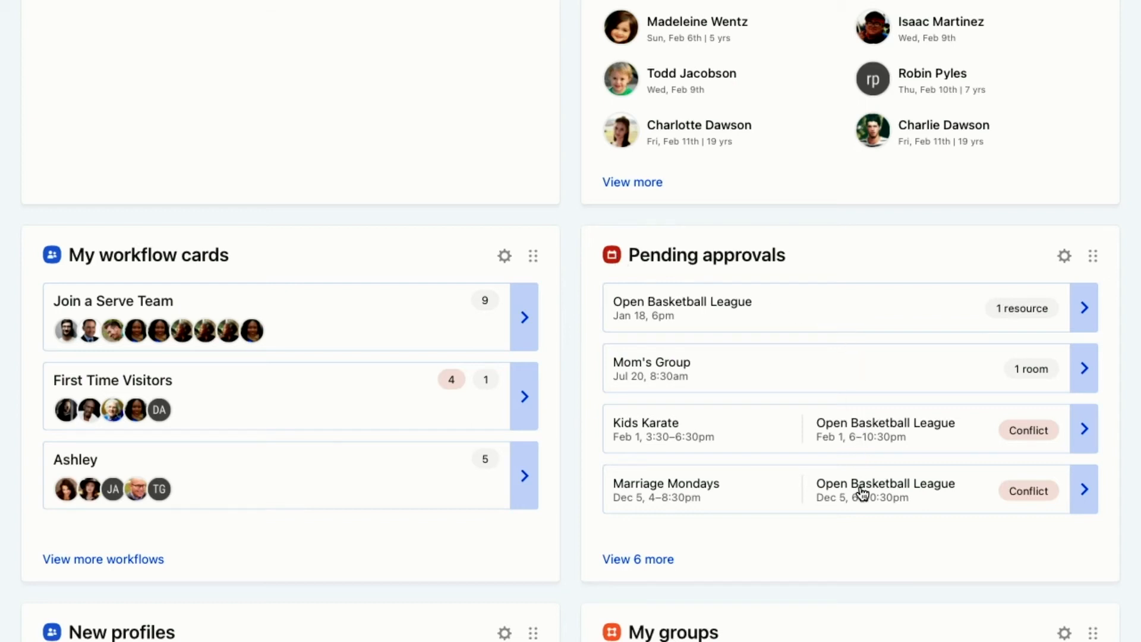
{"action": "scroll", "scroll_direction": "down", "scroll_amount": 3}
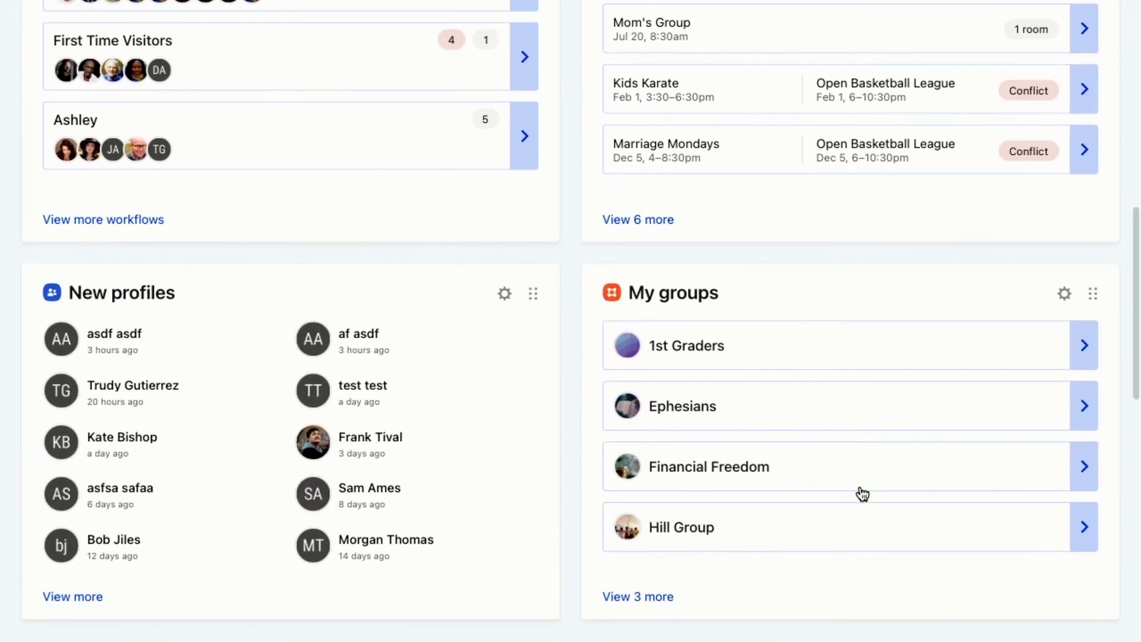
{"action": "scroll", "scroll_direction": "down", "scroll_amount": 3}
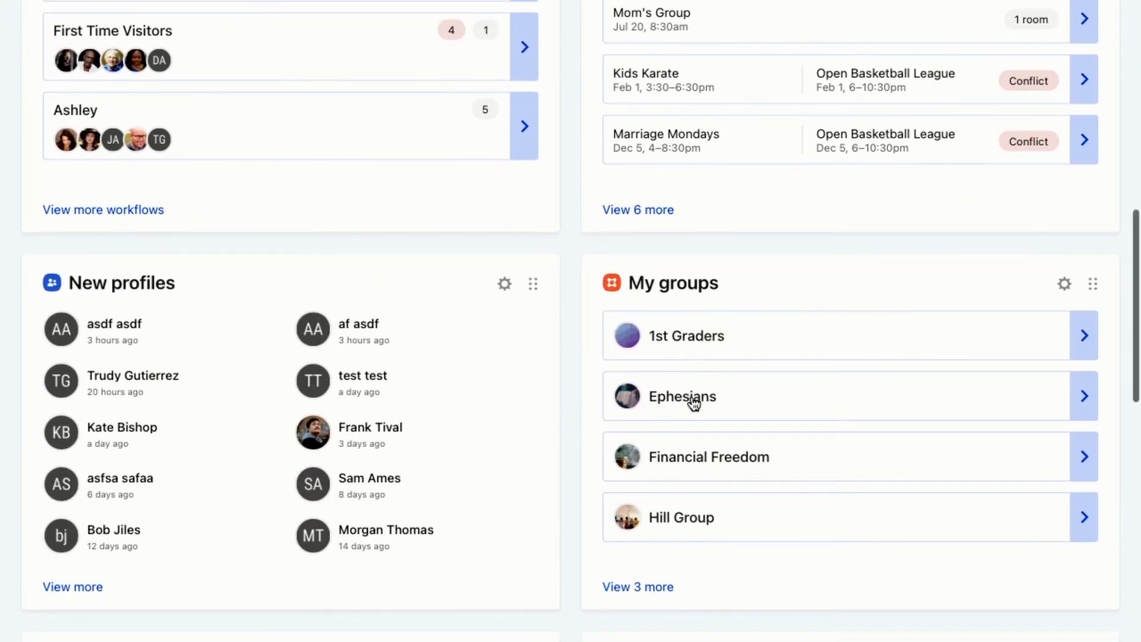
{"action": "scroll", "scroll_direction": "down", "scroll_amount": 3}
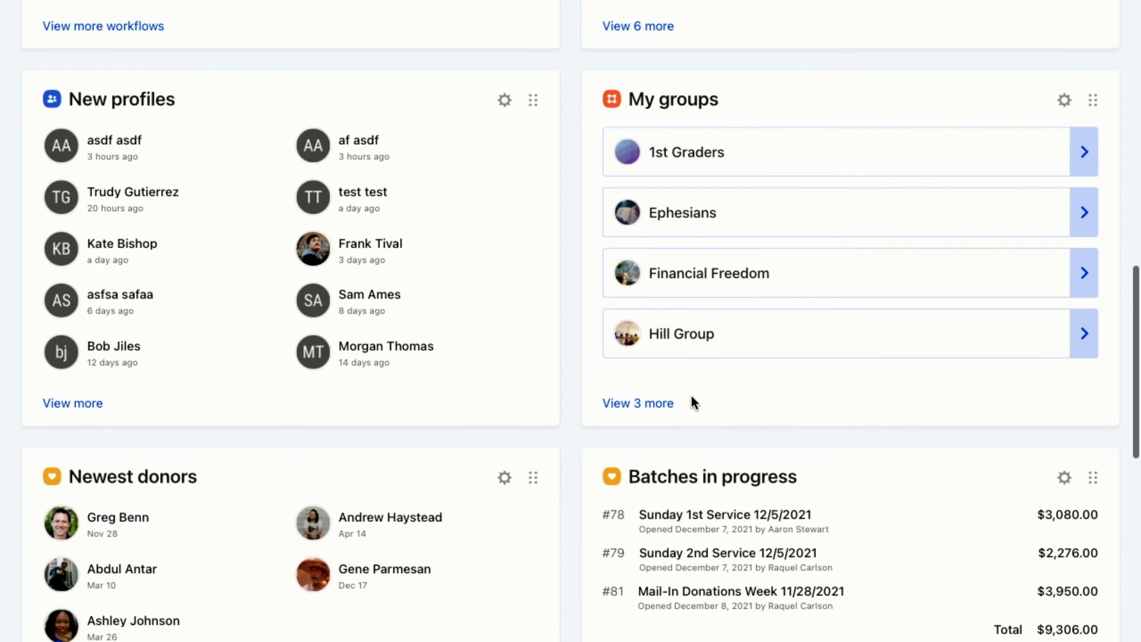